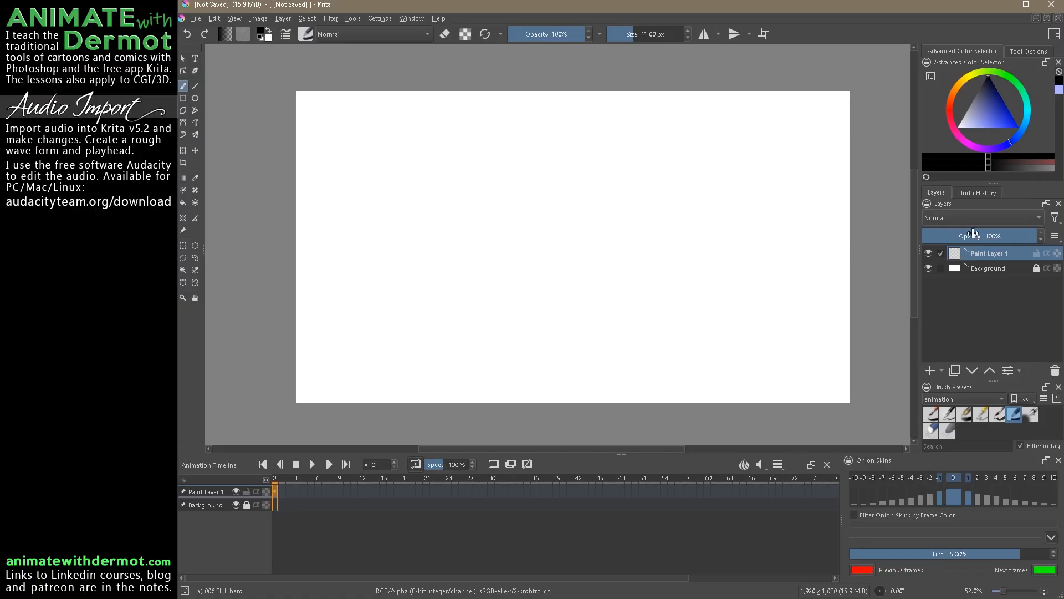
pyautogui.moveTo(979, 235)
pyautogui.write('ball')
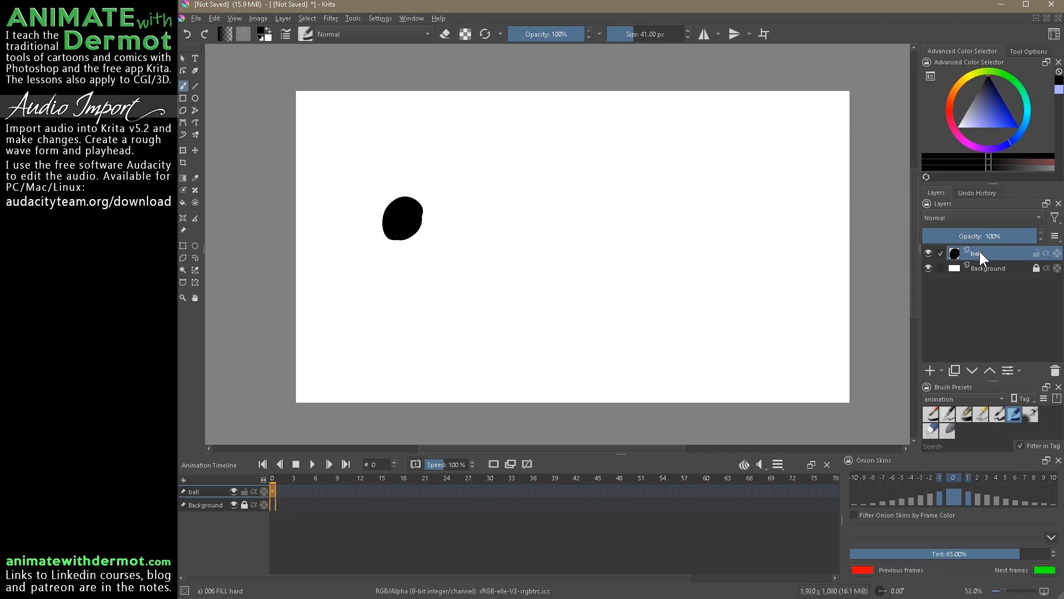
# Add a transform mask (Transform Mask 1) under the ball layer via its context menu.
pyautogui.rightClick(977, 252)
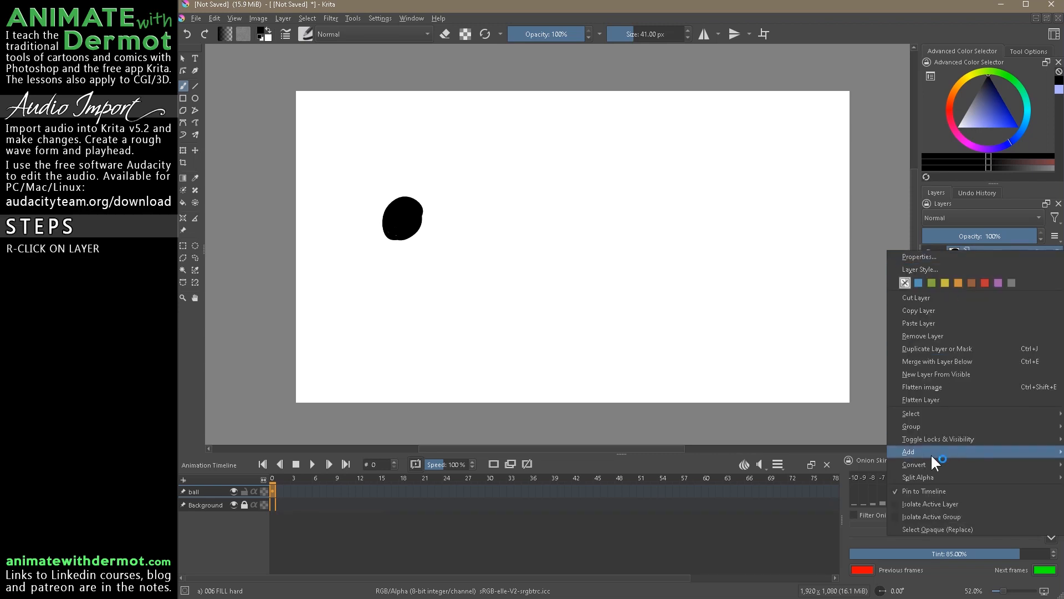
pyautogui.moveTo(908, 452)
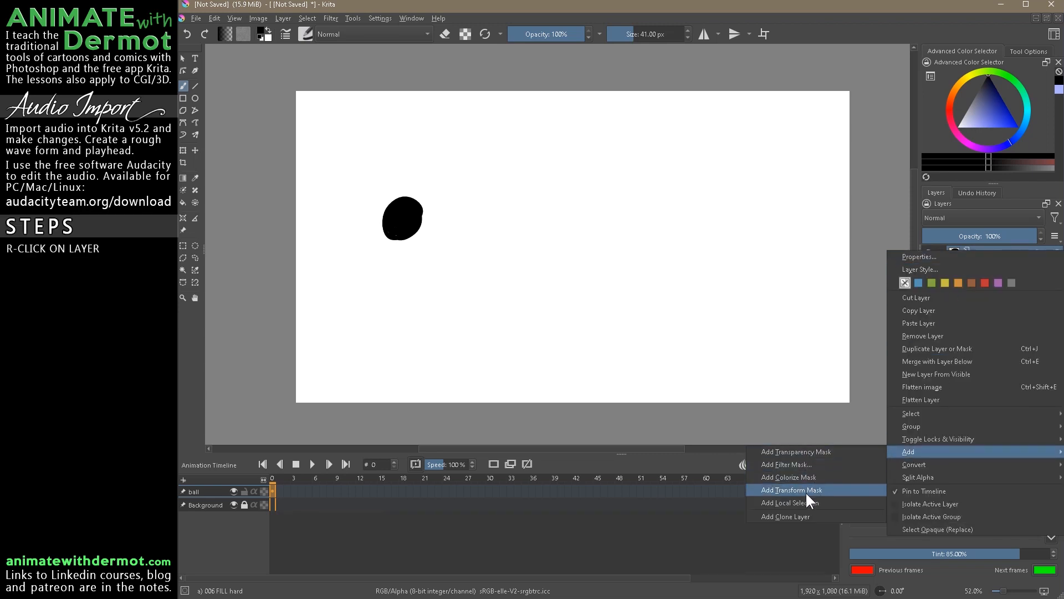
pyautogui.click(792, 489)
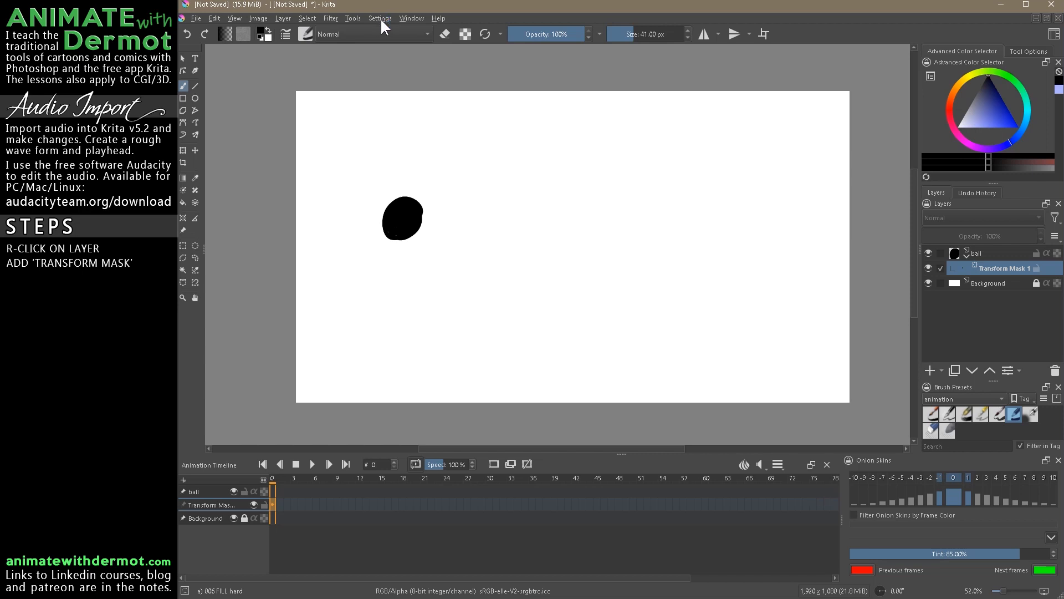
# Show the Animation Curves docker from Settings > Dockers.
pyautogui.click(379, 18)
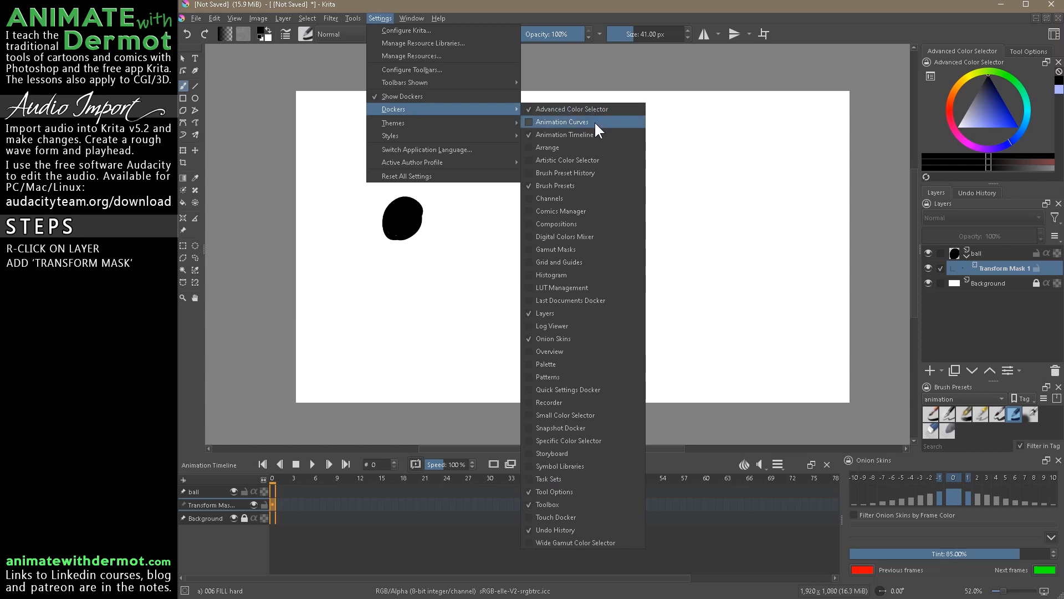
pyautogui.click(562, 122)
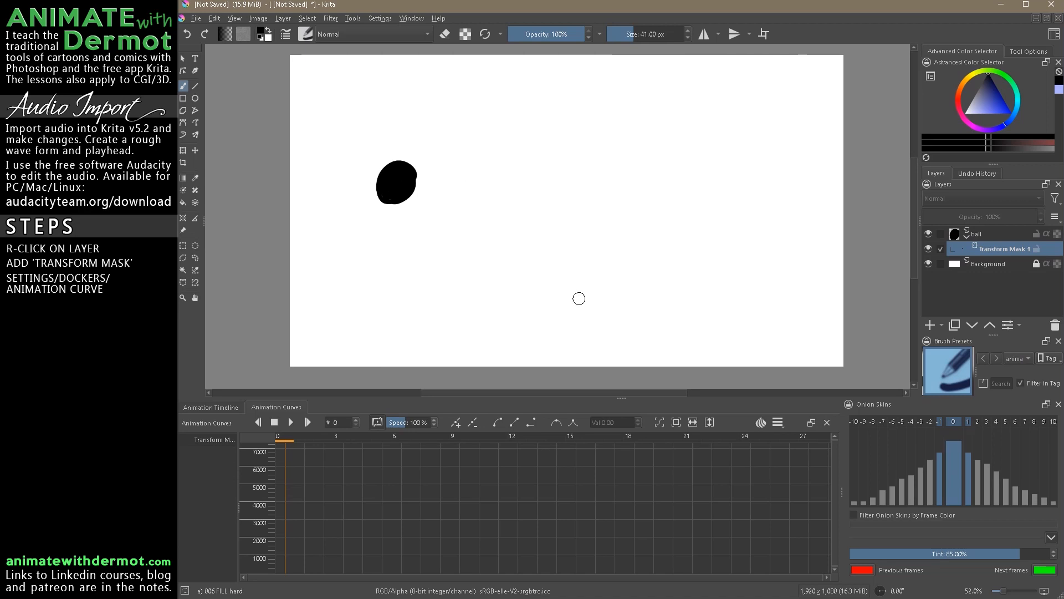
# Set the clip end to frame 10 in the clip range settings.
pyautogui.click(777, 421)
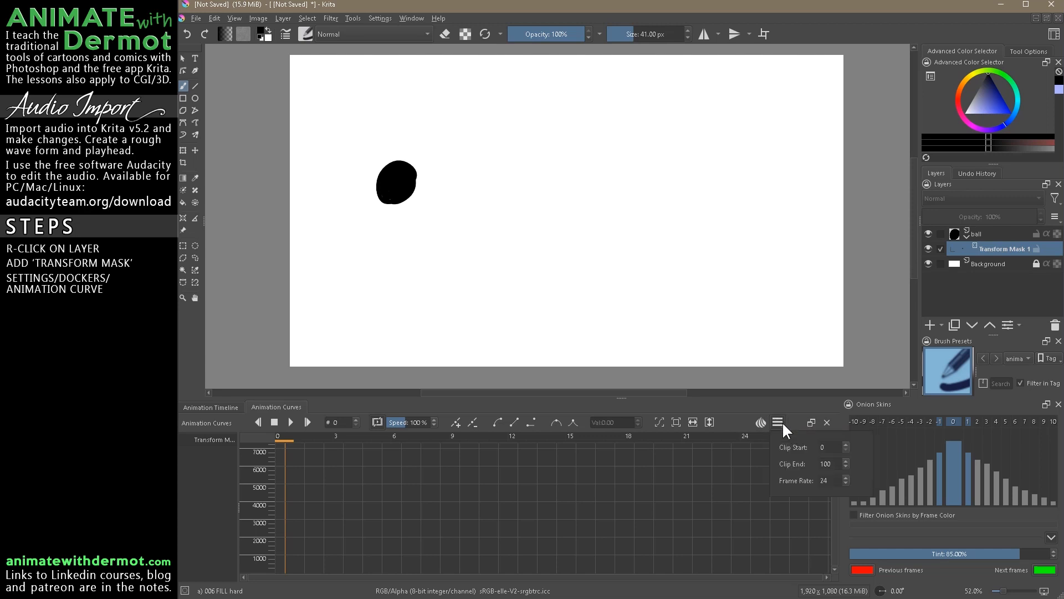
pyautogui.click(826, 463)
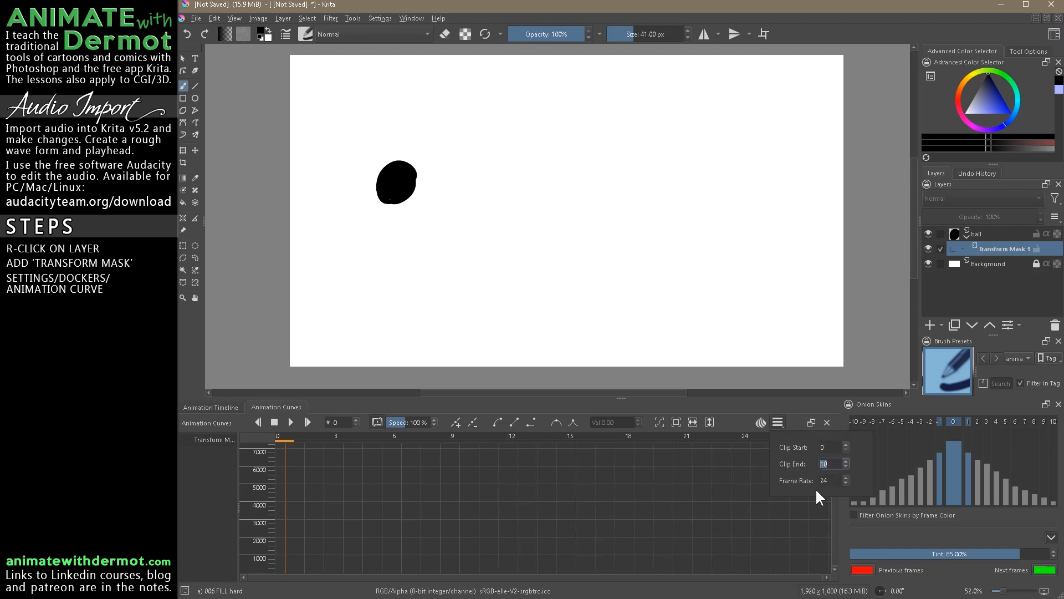
pyautogui.click(831, 446)
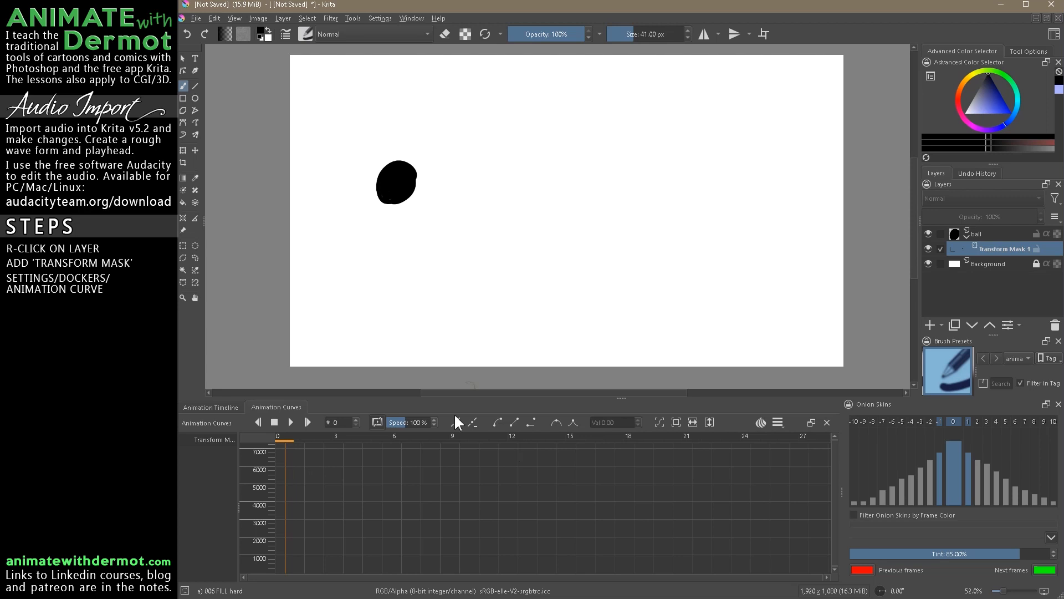
pyautogui.moveTo(456, 422)
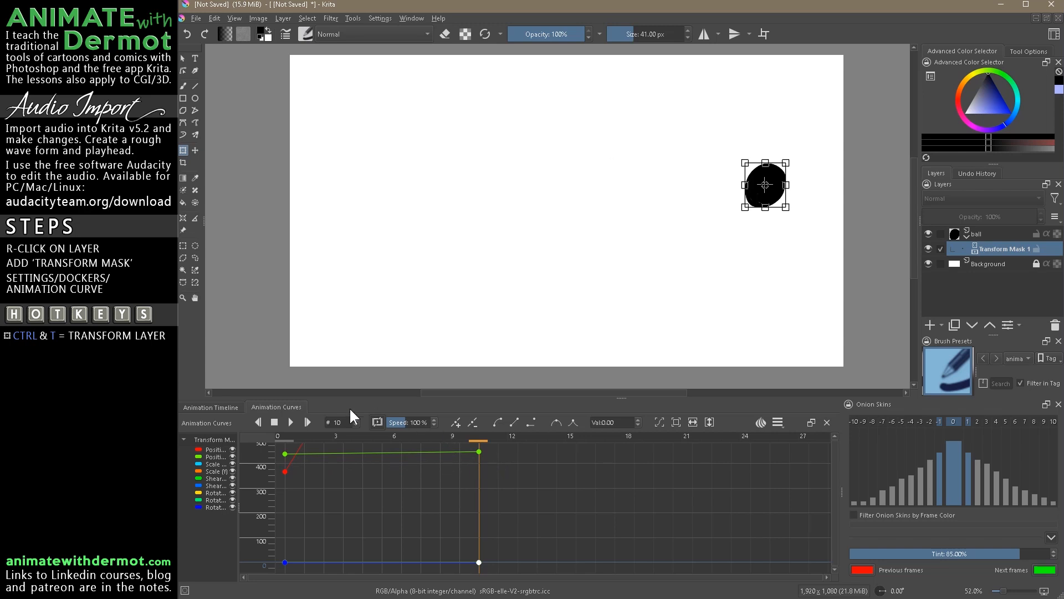
# Return to frame 0 and play the ball's rightward keyframed motion.
pyautogui.click(363, 441)
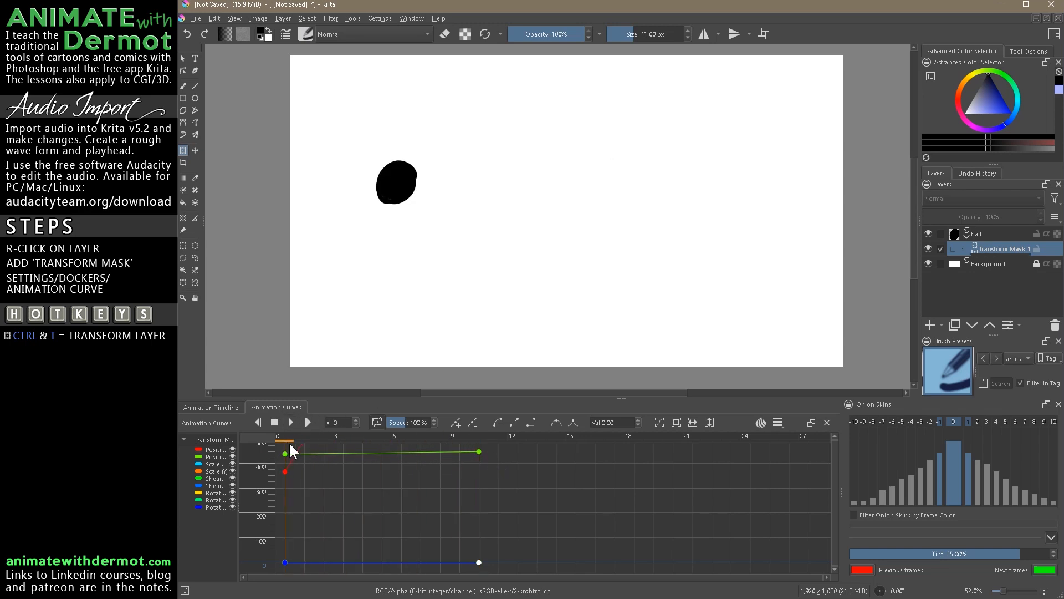
pyautogui.click(307, 421)
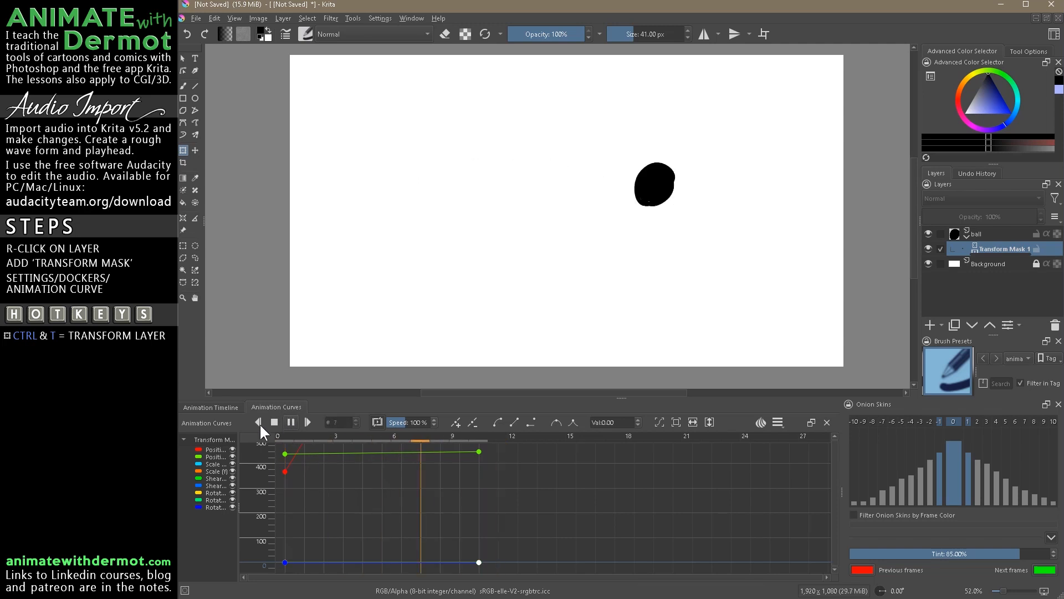
pyautogui.click(260, 421)
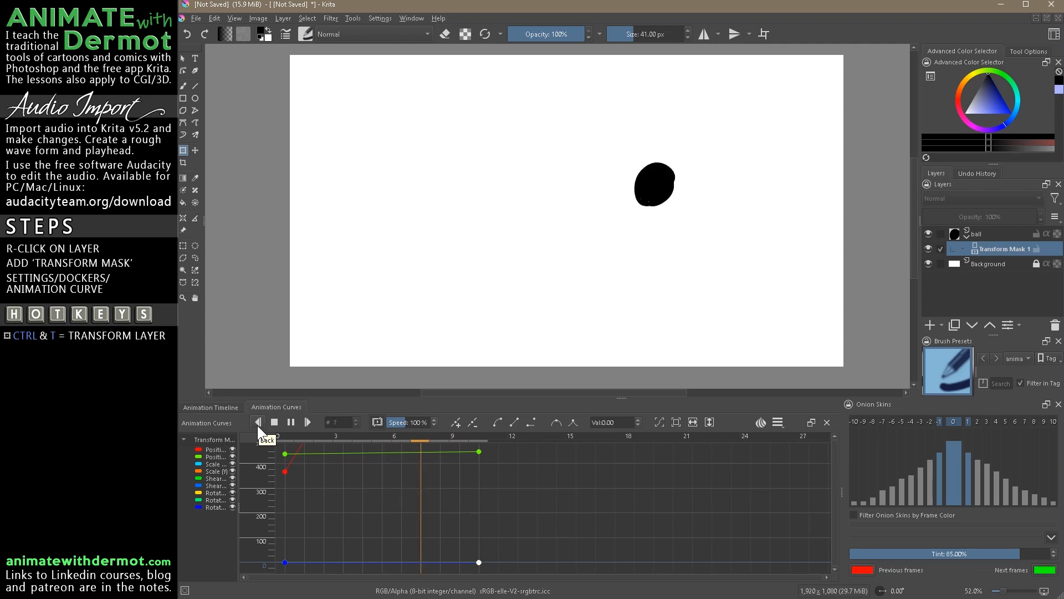
# Stop playback, fit the graph to the curves and select the Position (X) channel.
pyautogui.click(258, 421)
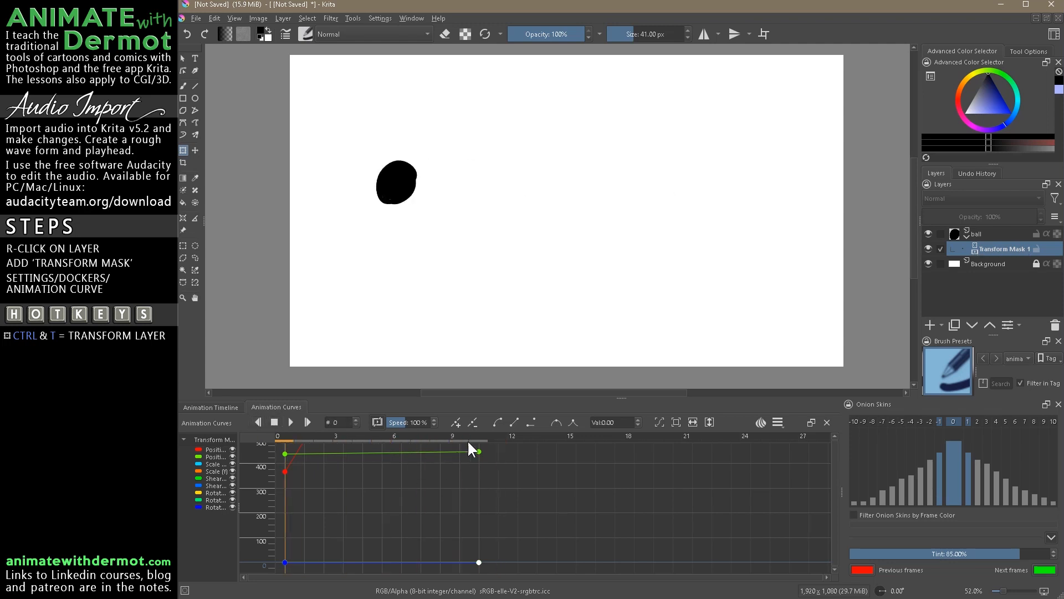
pyautogui.moveTo(502, 445)
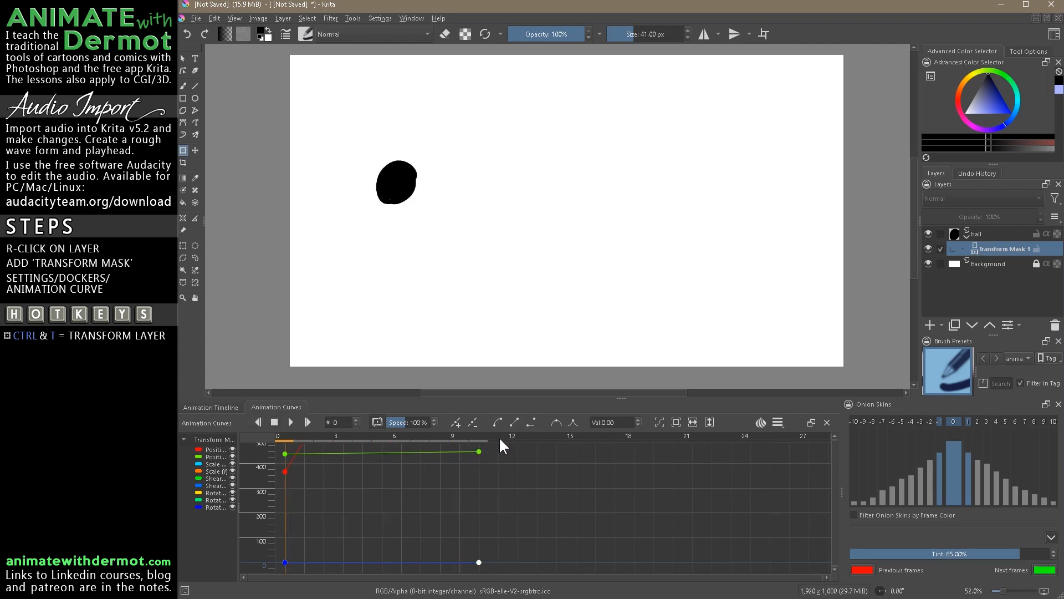
pyautogui.moveTo(659, 421)
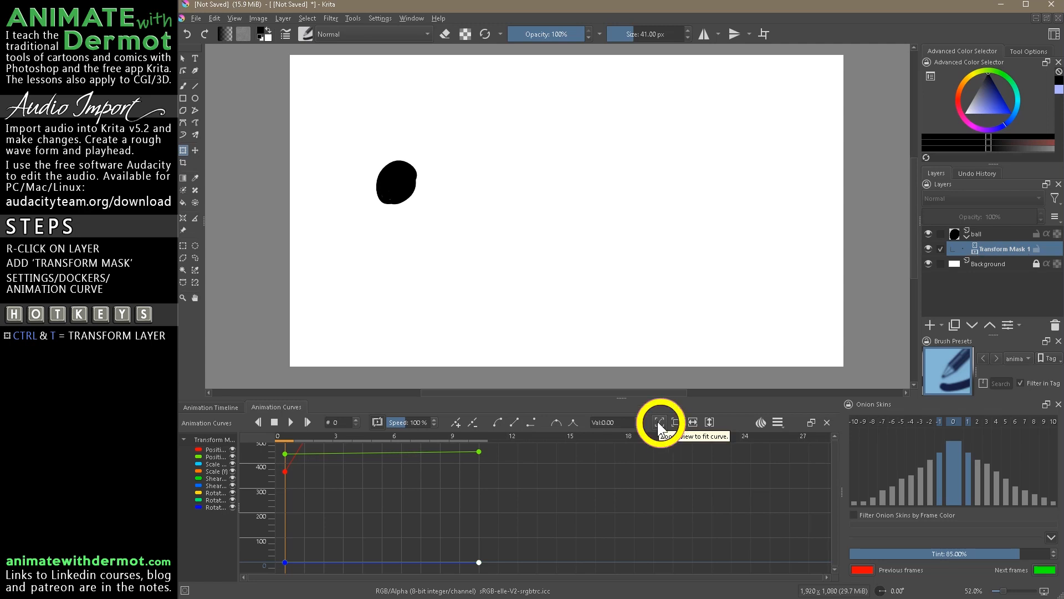
pyautogui.moveTo(662, 431)
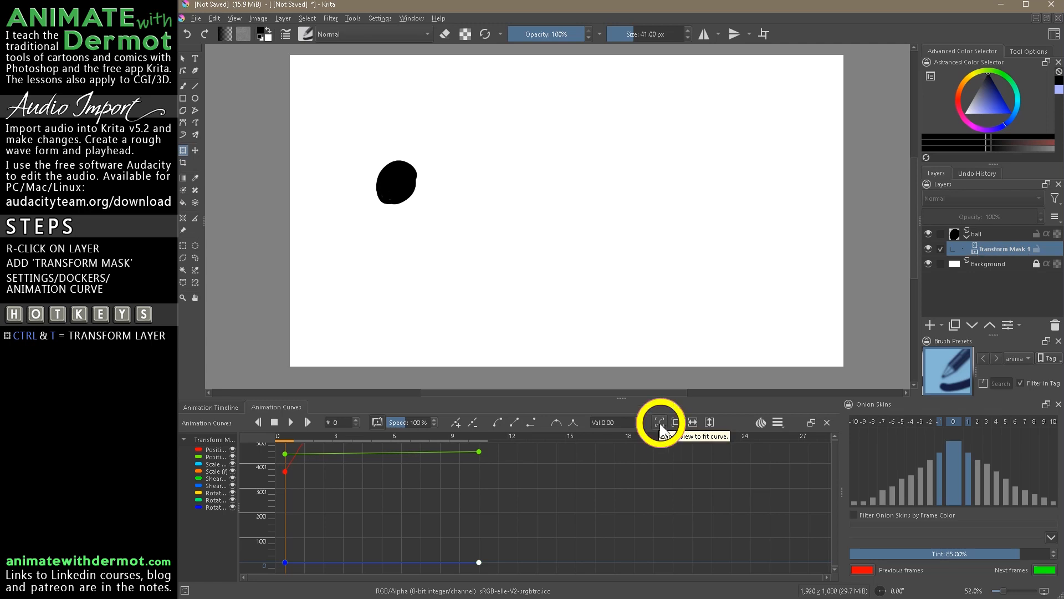
pyautogui.click(659, 421)
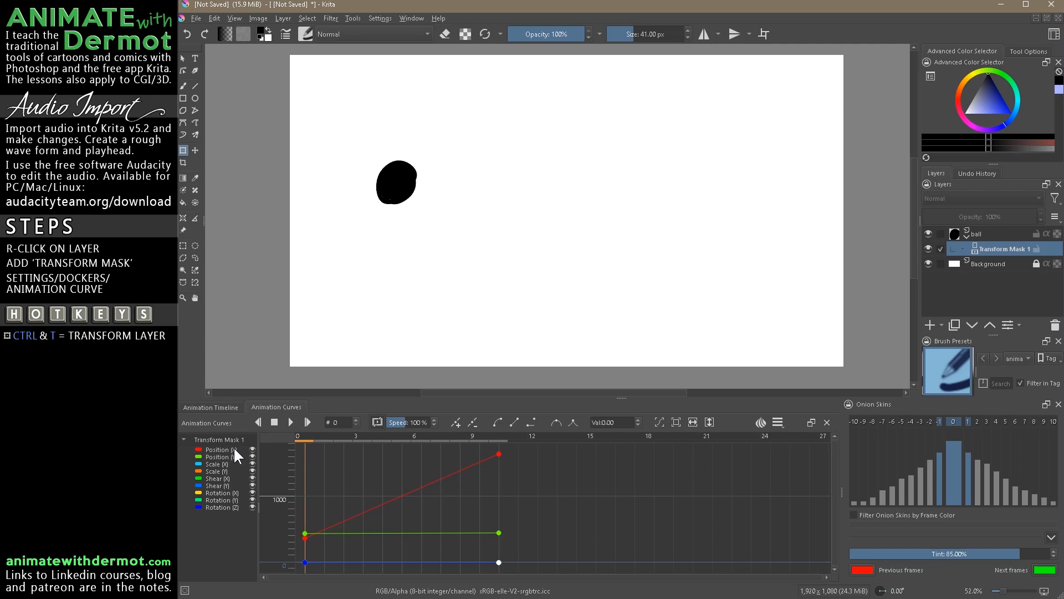
pyautogui.click(217, 456)
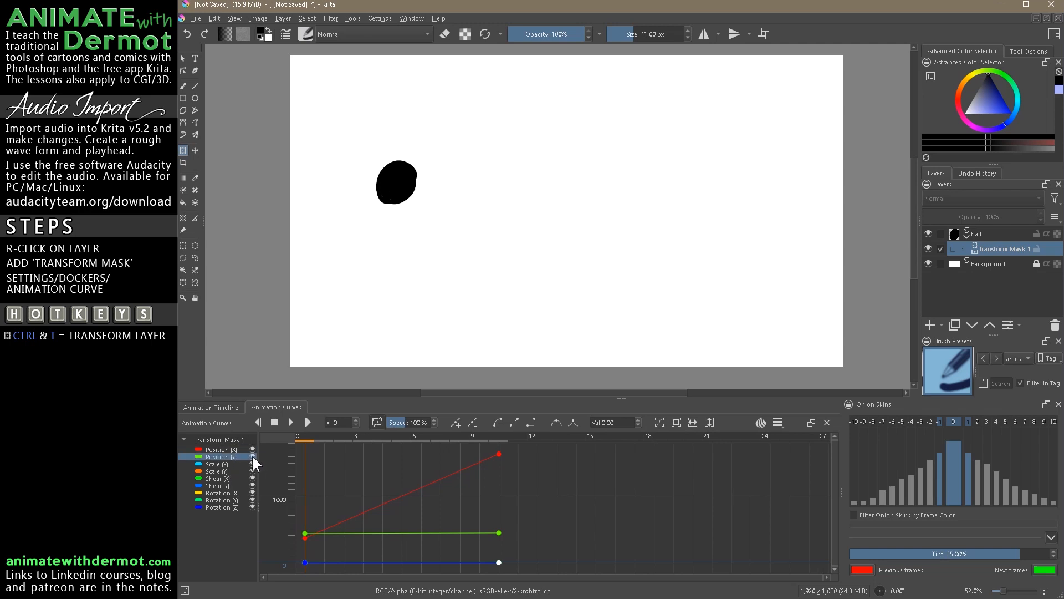
pyautogui.click(217, 463)
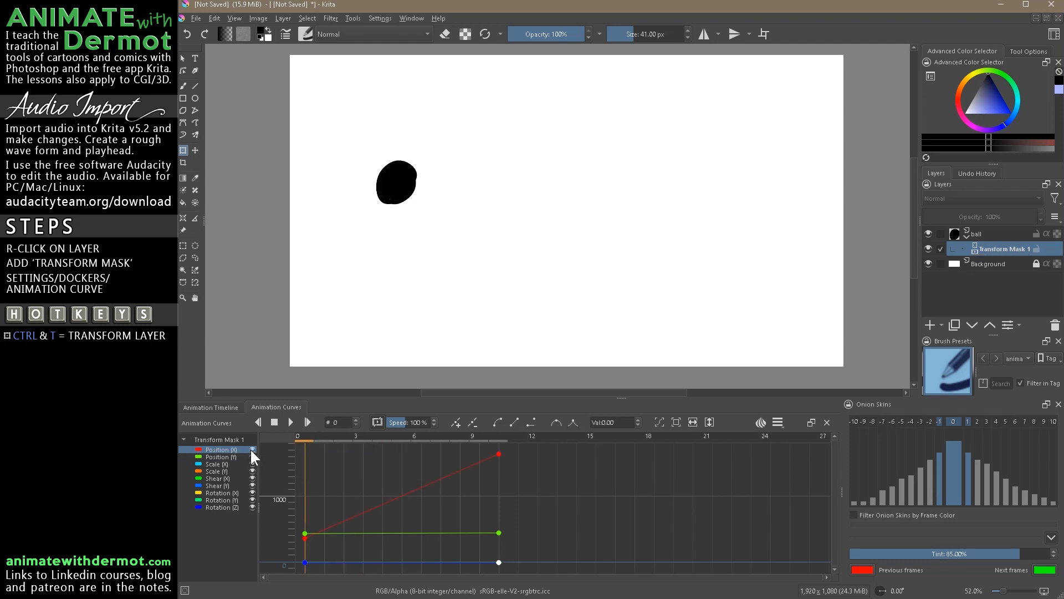
pyautogui.moveTo(306, 439)
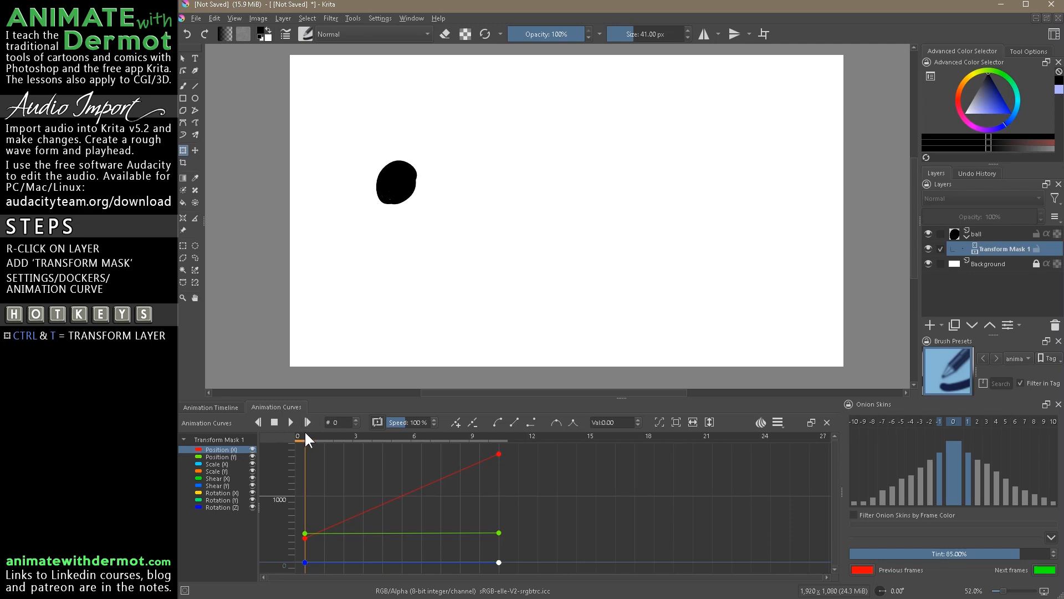
# Drop the ball lower at frame 10, then replay the diagonal motion from frame 0.
pyautogui.moveTo(297, 440); pyautogui.dragTo(313, 439)
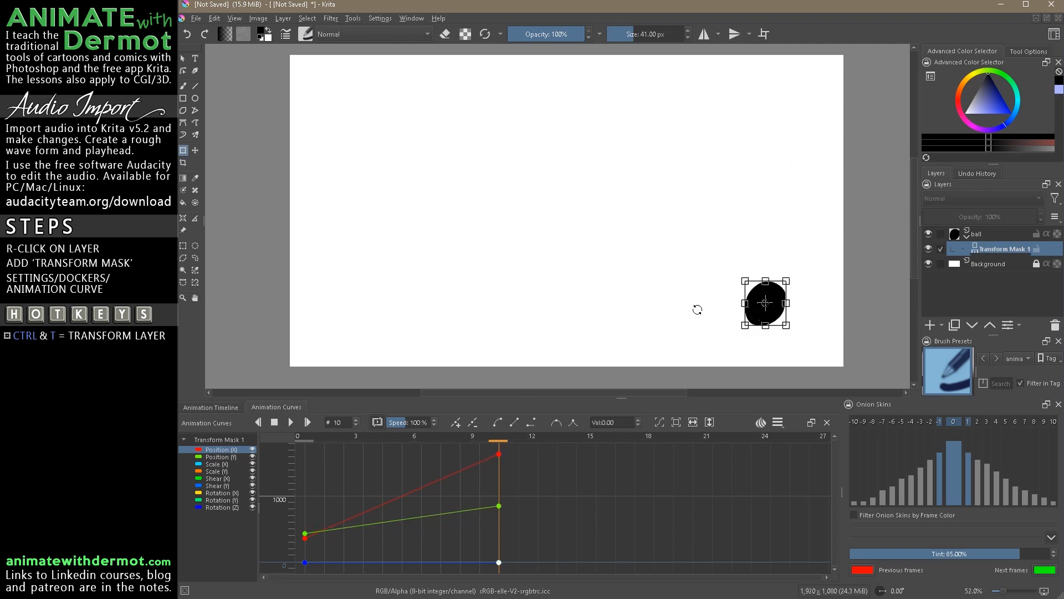
pyautogui.click(290, 422)
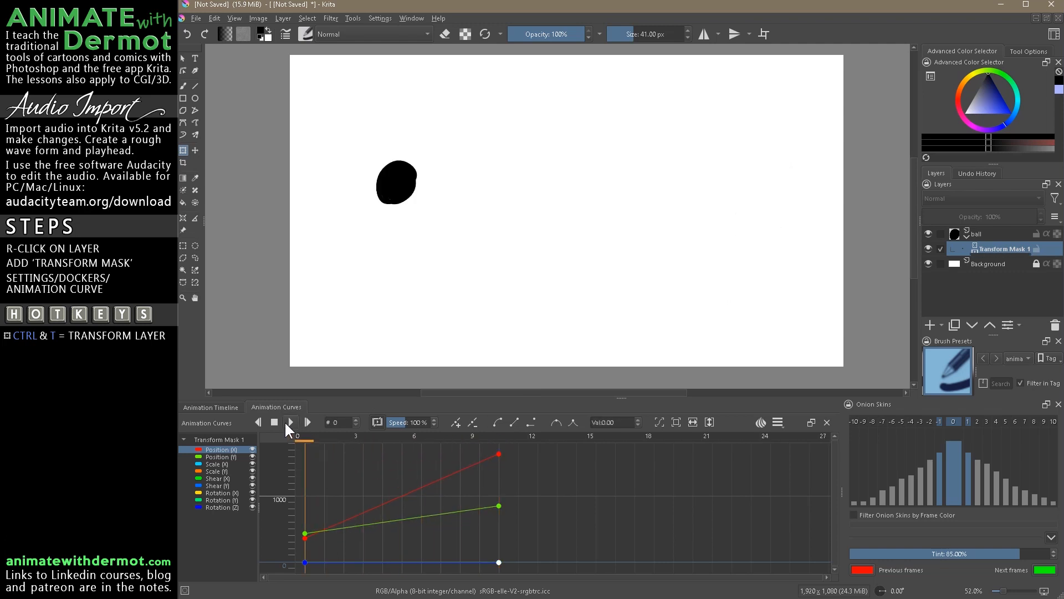
pyautogui.click(275, 421)
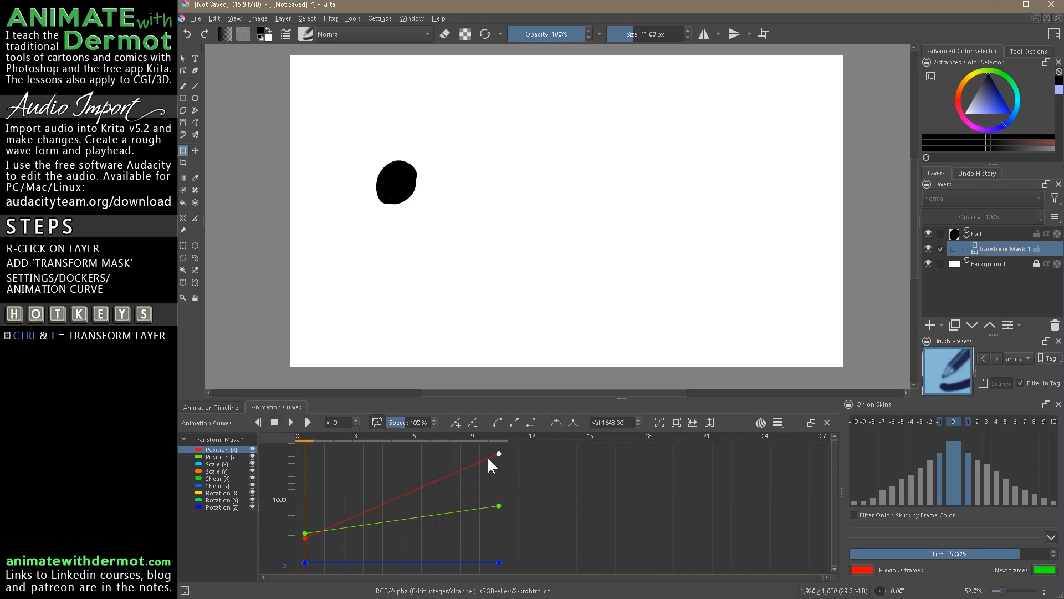
pyautogui.moveTo(539, 456)
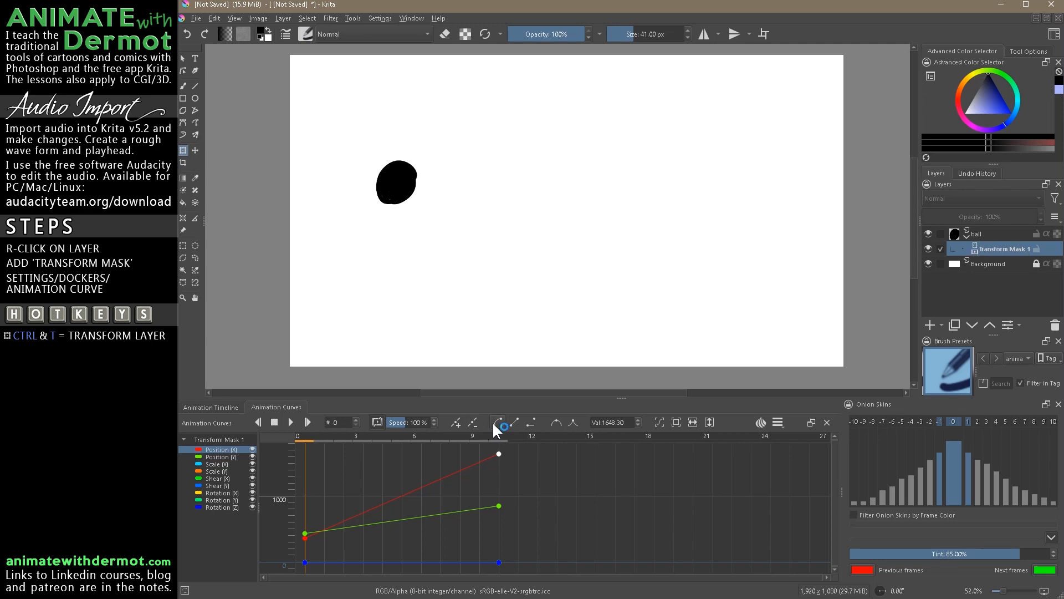
pyautogui.moveTo(498, 421)
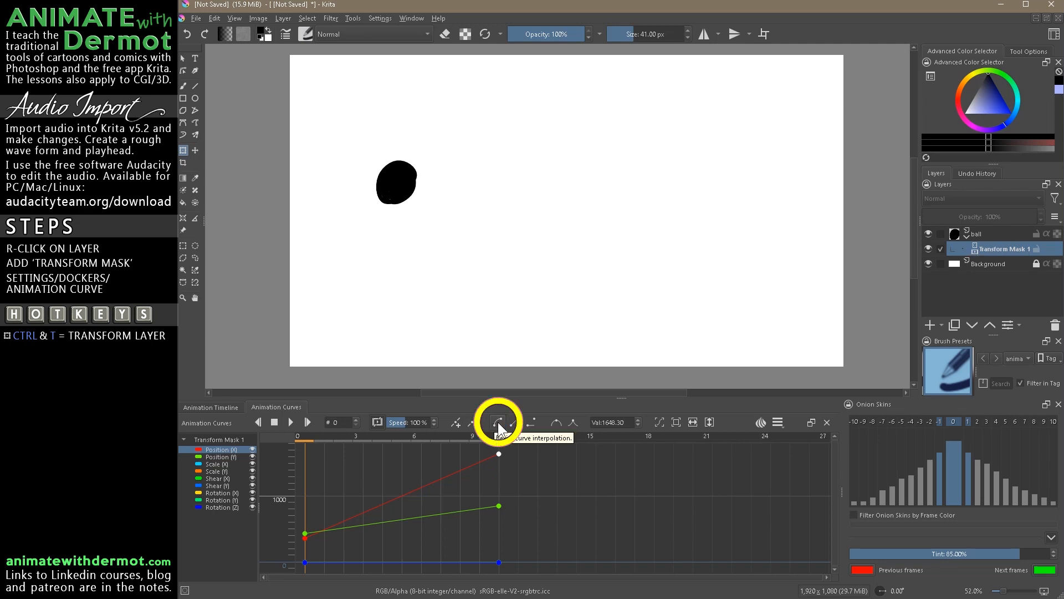
pyautogui.moveTo(501, 426)
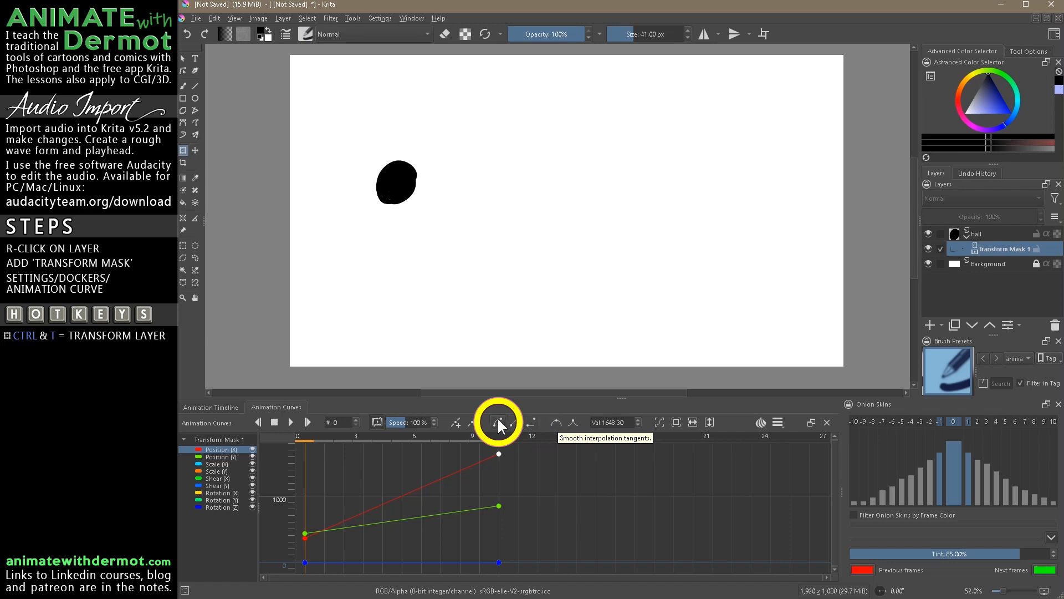